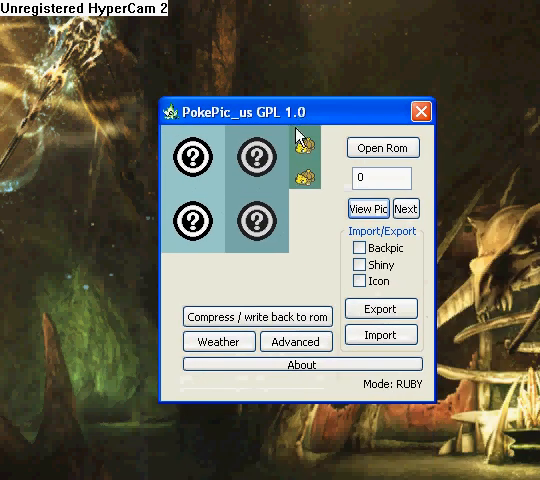
mouse_move(430, 190)
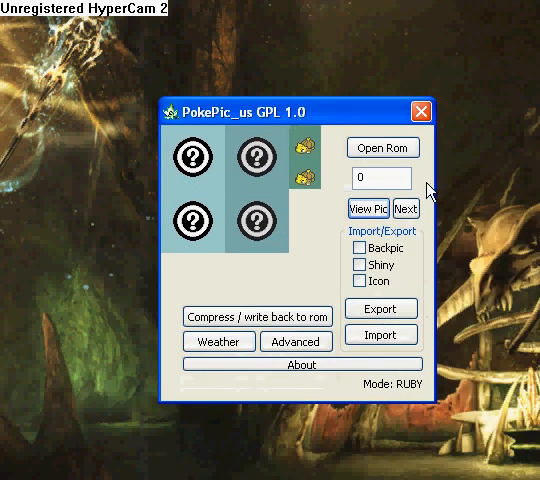
mouse_move(240, 130)
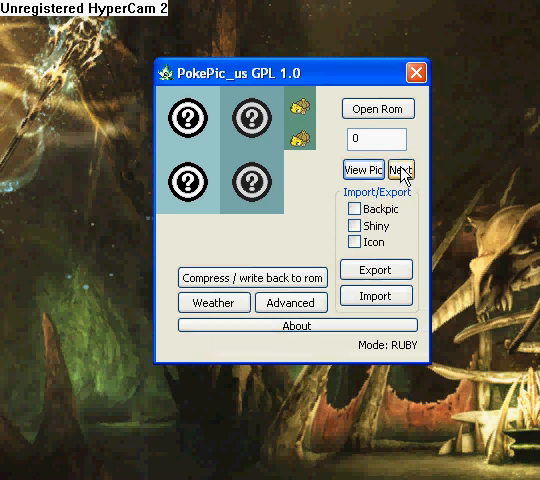
Step: Step forward to Venusaur at picture number 3 and export its front sprite
click(404, 170)
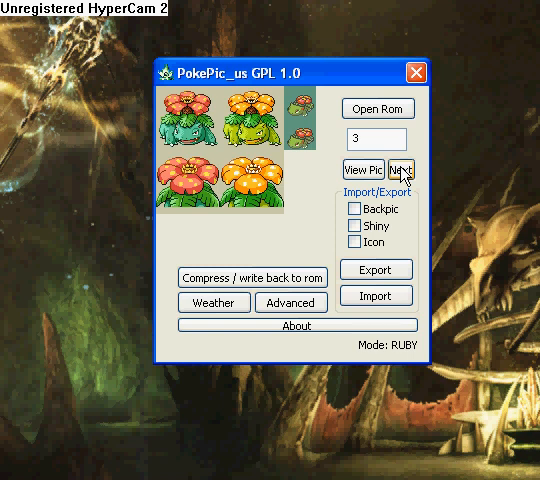
mouse_move(299, 207)
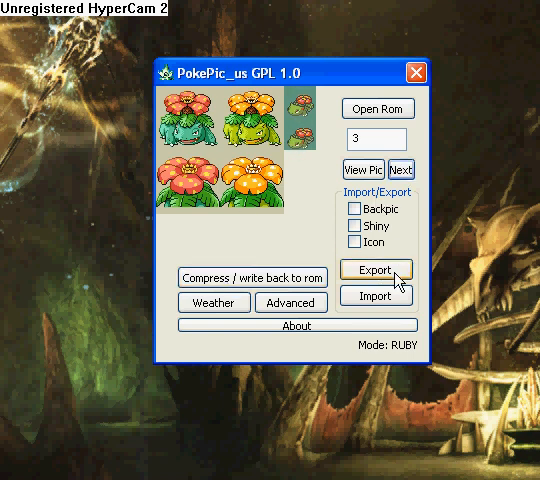
click(375, 269)
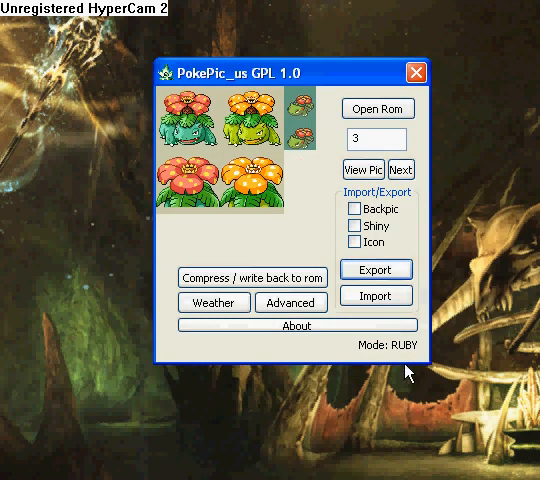
mouse_move(407, 372)
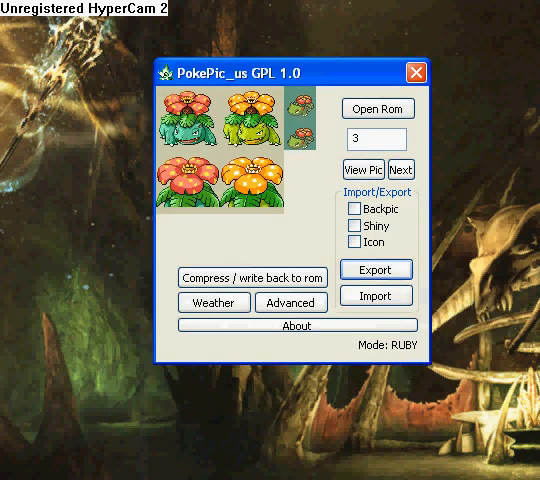
Step: Select a small top-left patch of mypicture's tan background and copy it
click(363, 169)
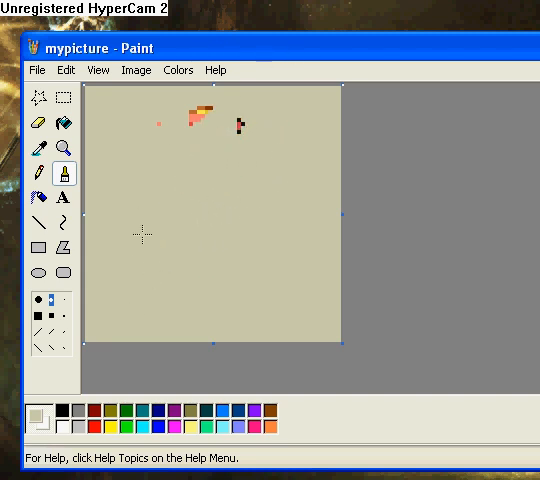
click(62, 96)
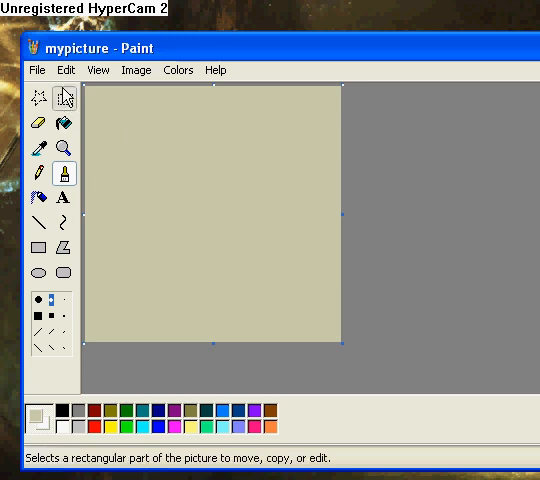
right_click(135, 115)
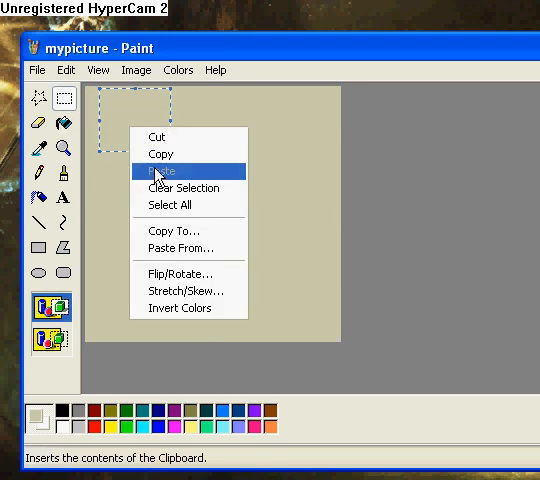
click(161, 171)
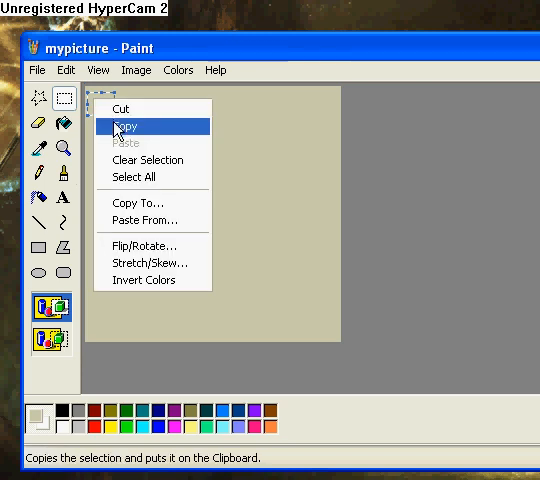
click(124, 126)
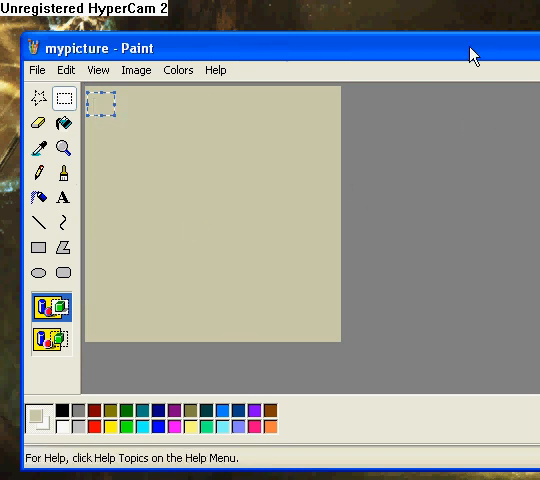
Step: Paste the tan patch into the Shaymin front sprite and fill its white background tan
click(448, 47)
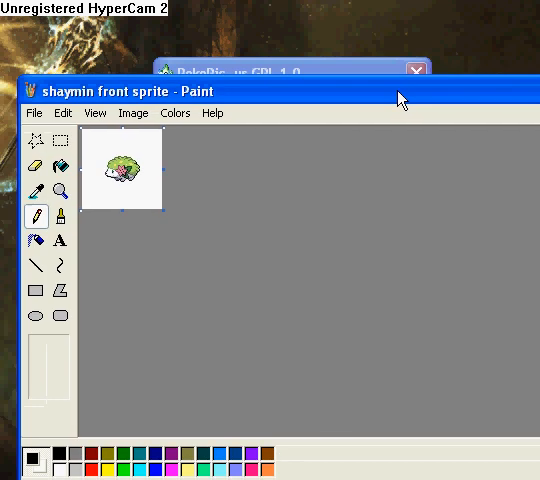
click(109, 106)
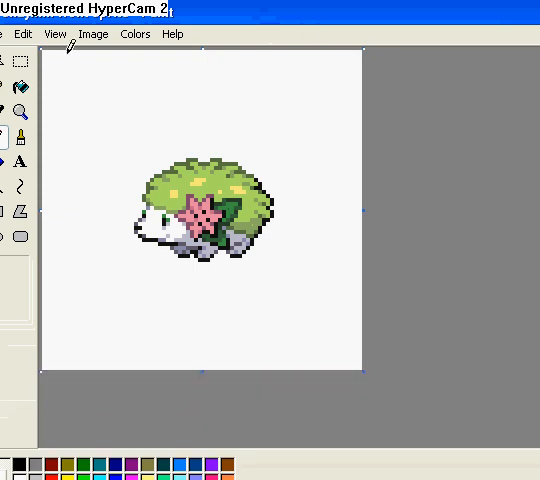
click(55, 33)
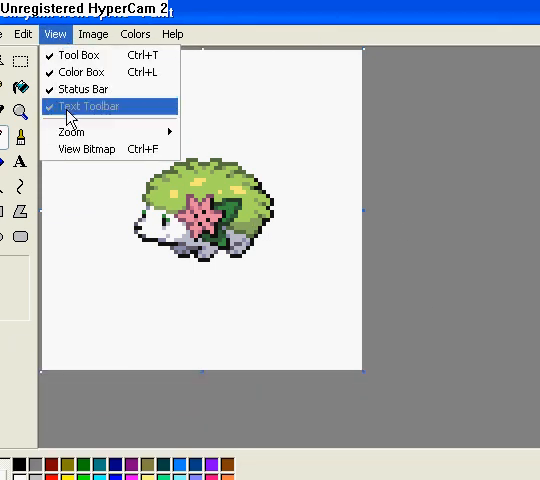
click(89, 106)
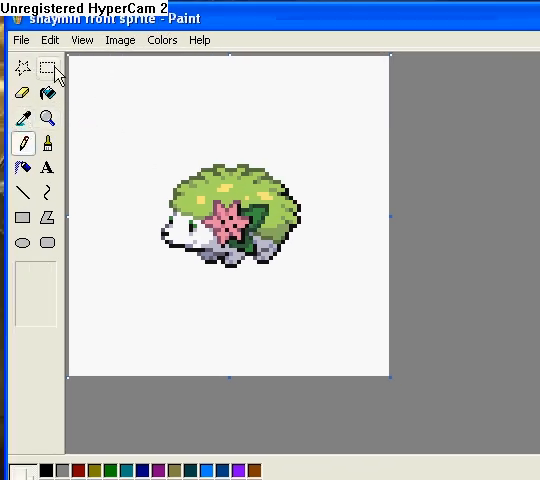
click(46, 67)
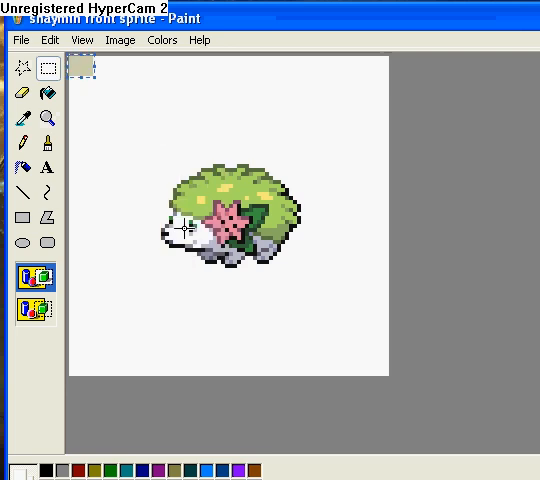
click(23, 118)
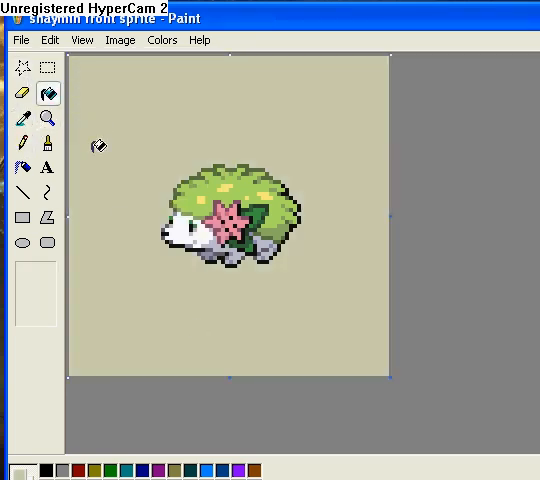
Step: Paste the Shaymin figure into mypicture, centre it on the tan canvas, and save
drag(150, 155, 190, 285)
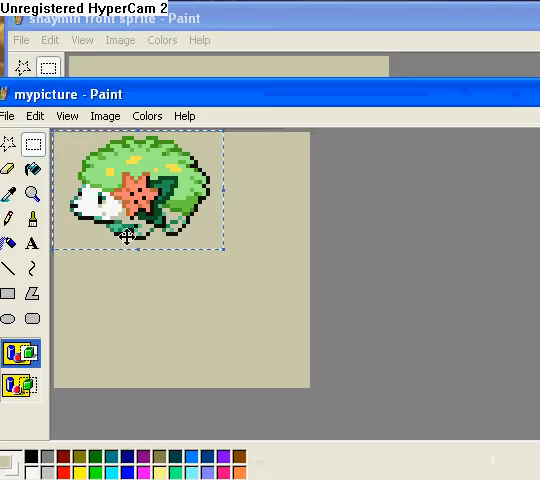
drag(130, 190, 160, 260)
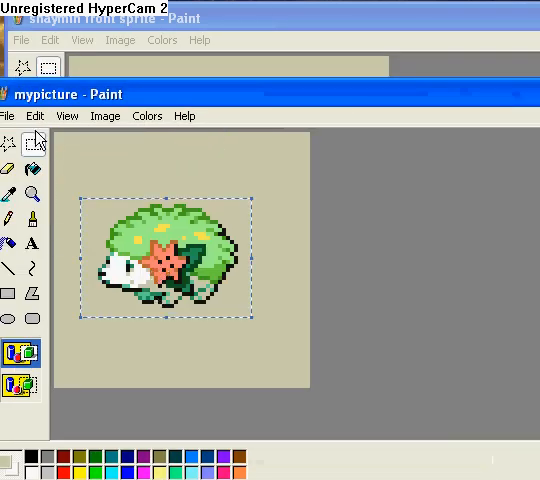
click(9, 115)
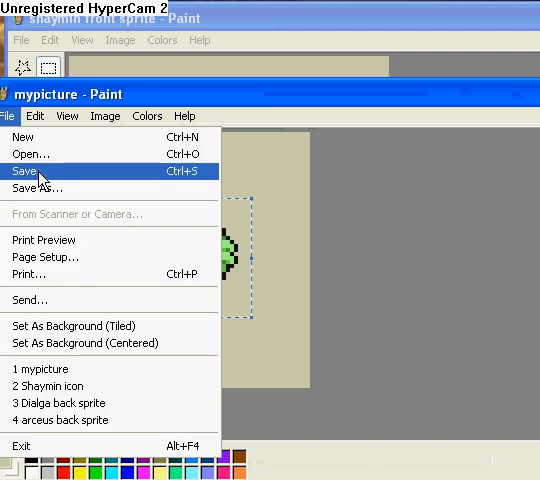
click(28, 171)
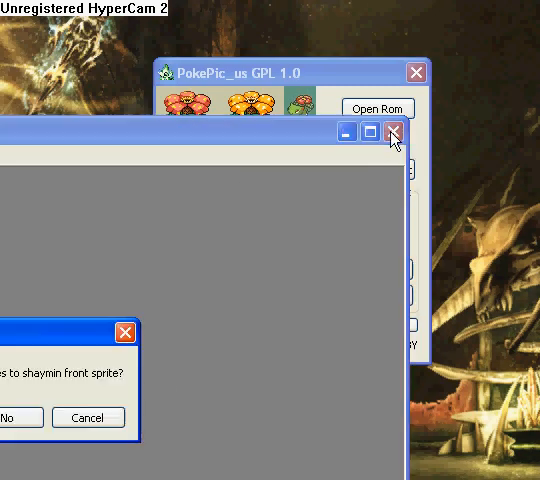
Step: Close Shaymin without saving and import mypicture as Venusaur's front sprites
click(15, 417)
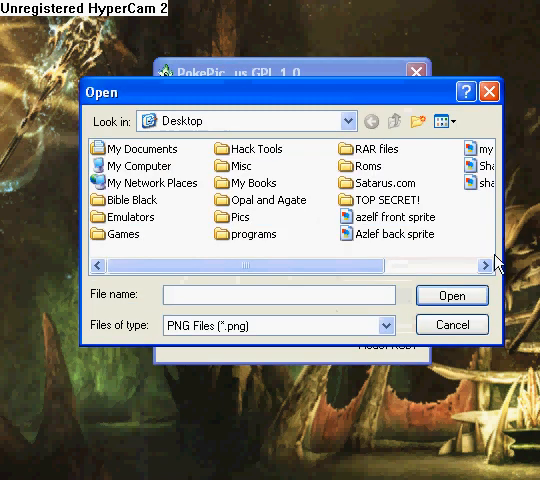
click(451, 324)
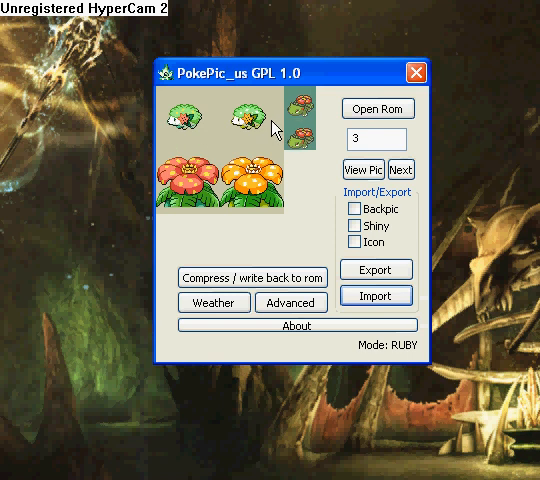
mouse_move(202, 218)
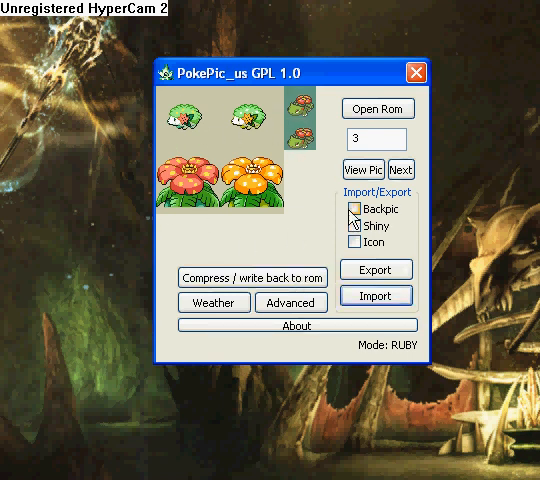
Step: Tick Backpic and export Venusaur's back sprite as mypicture
click(353, 209)
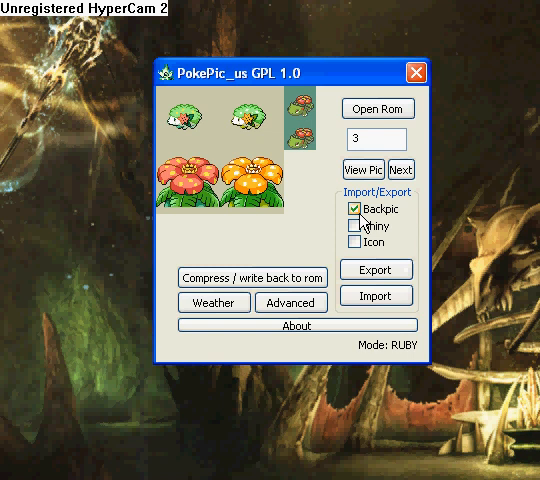
click(375, 269)
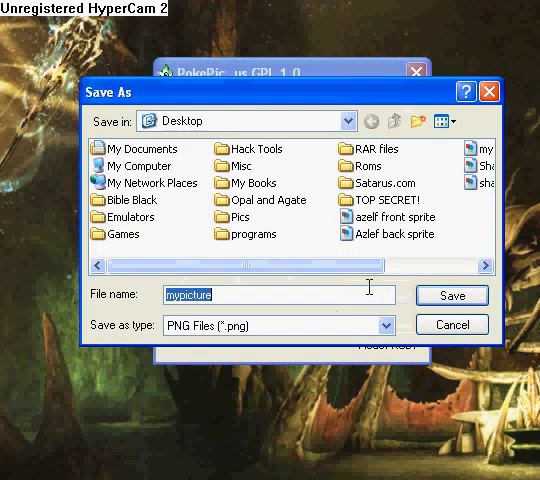
click(451, 295)
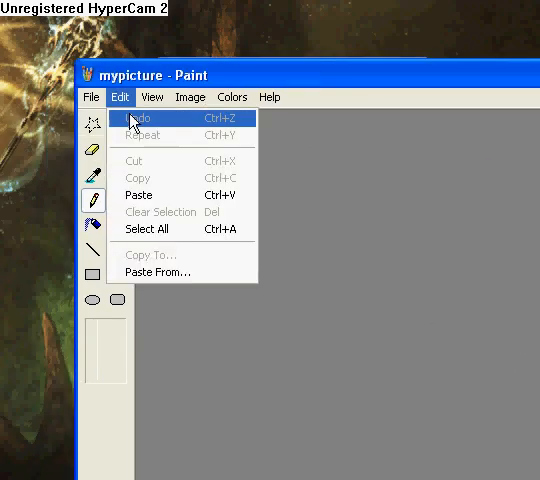
Step: View mypicture as a bitmap and paste the copied image onto its canvas
click(152, 97)
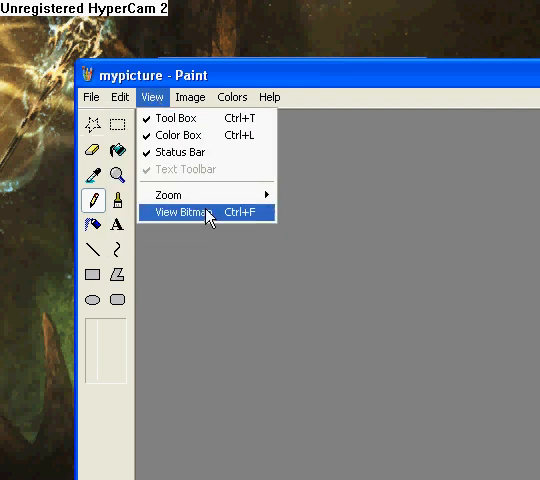
click(181, 213)
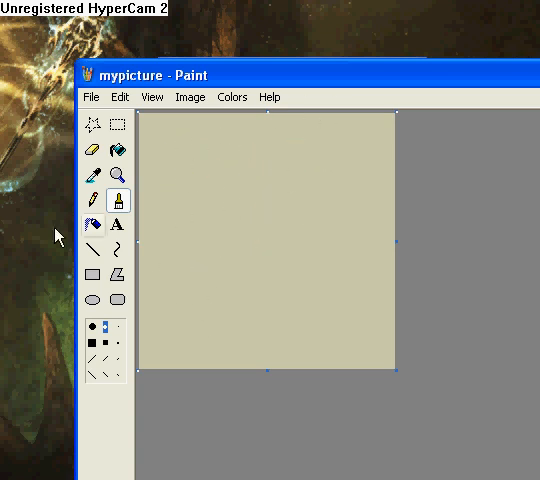
right_click(180, 150)
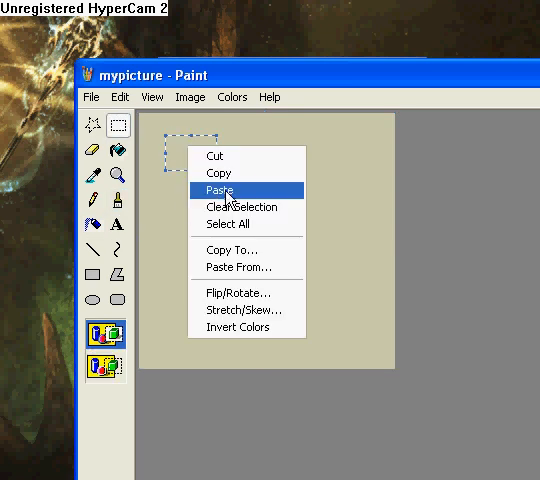
click(217, 188)
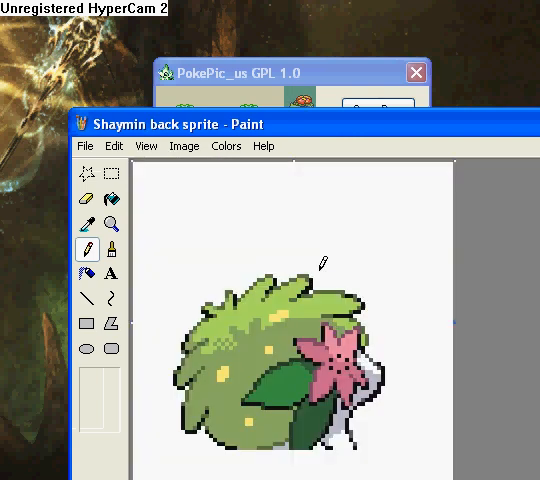
Step: Paste the beige swatch into the Shaymin back sprite, fill its white background, and select the sprite
right_click(165, 195)
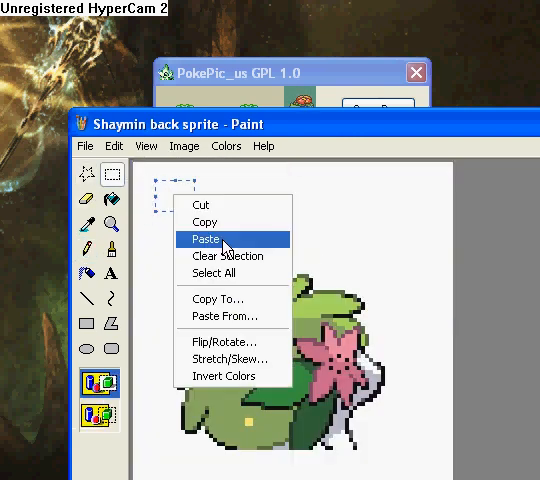
click(208, 239)
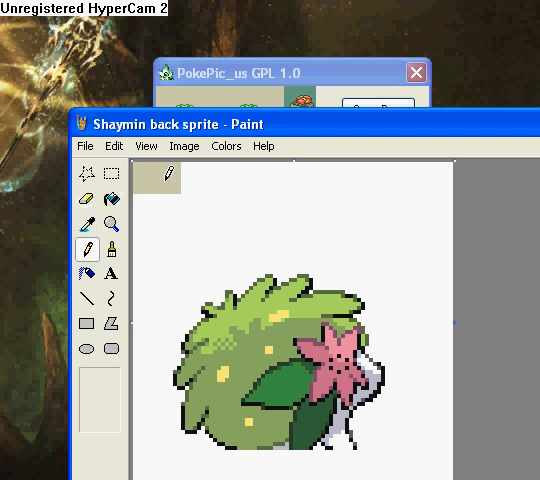
click(112, 174)
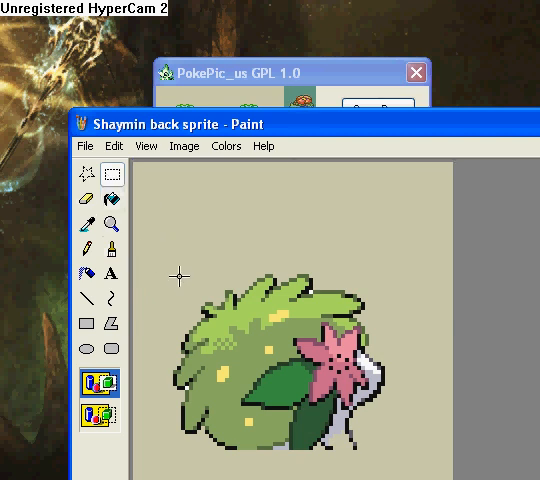
drag(178, 278, 385, 460)
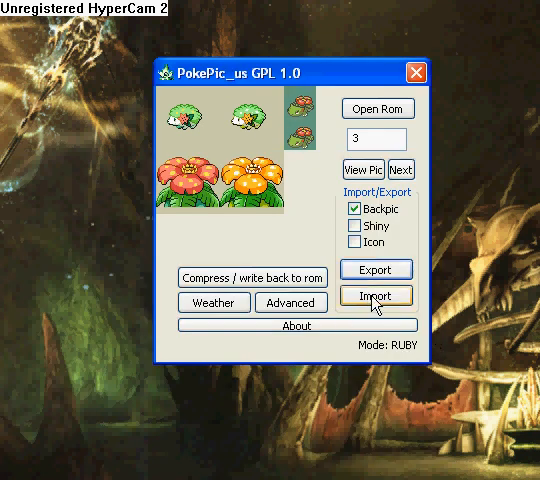
Step: Import mypicture as Venusaur's back sprite, giving entry 3 Shaymin's back artwork
click(375, 295)
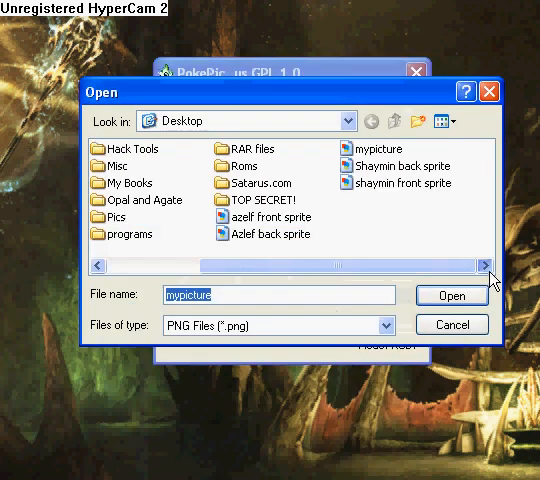
click(450, 295)
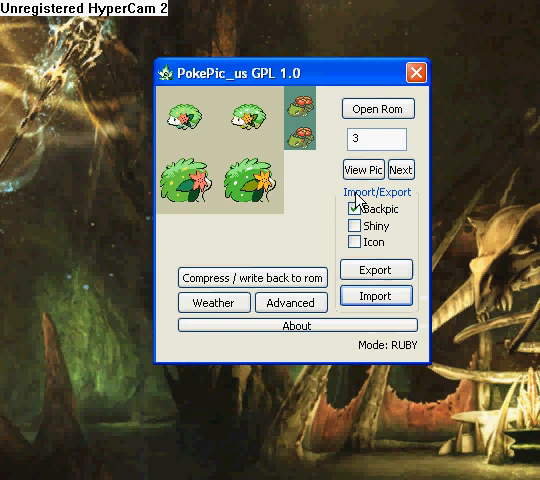
click(353, 209)
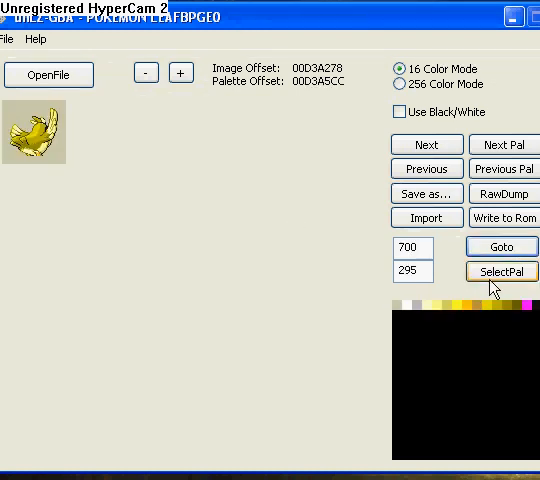
Step: Step back five sprites in unLZ-GBA, then forward one to land on Venusaur
click(426, 168)
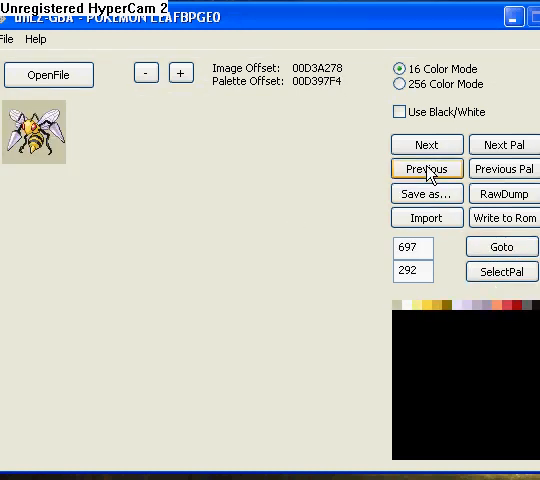
click(426, 168)
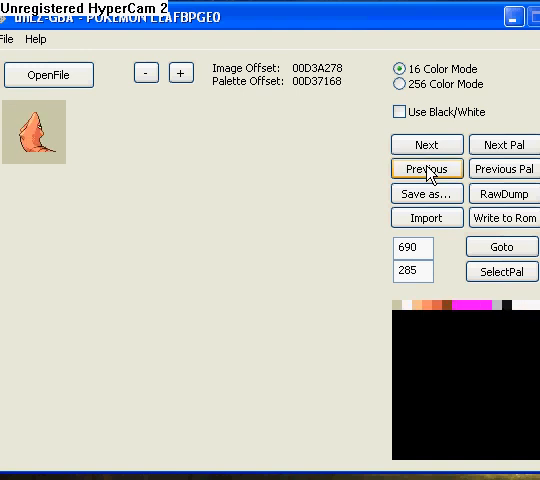
click(425, 169)
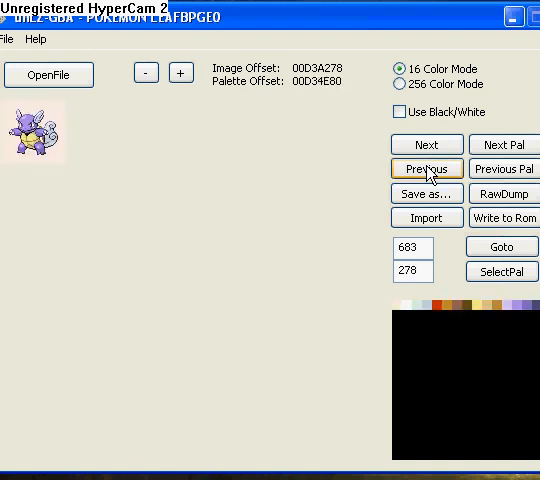
click(426, 168)
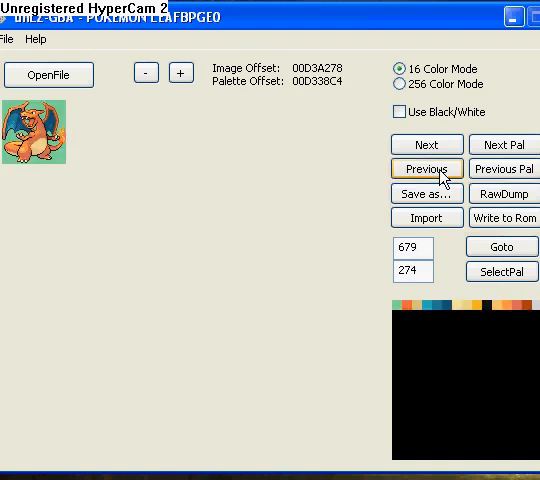
click(426, 168)
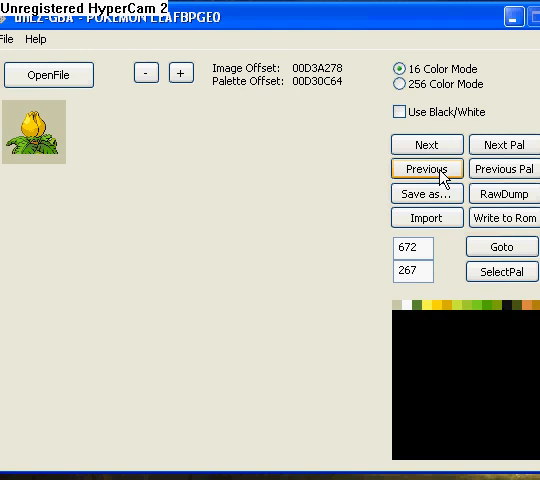
click(425, 144)
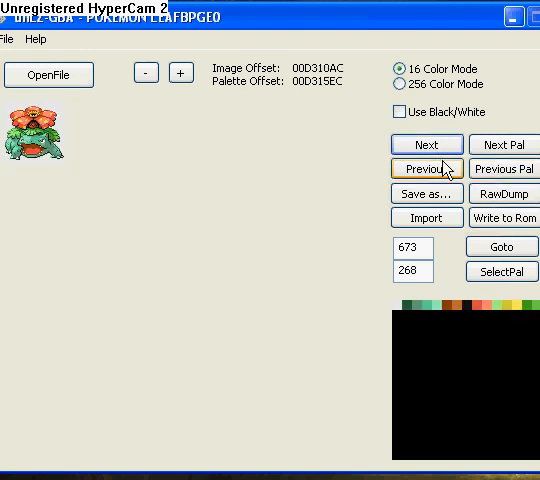
mouse_move(504, 192)
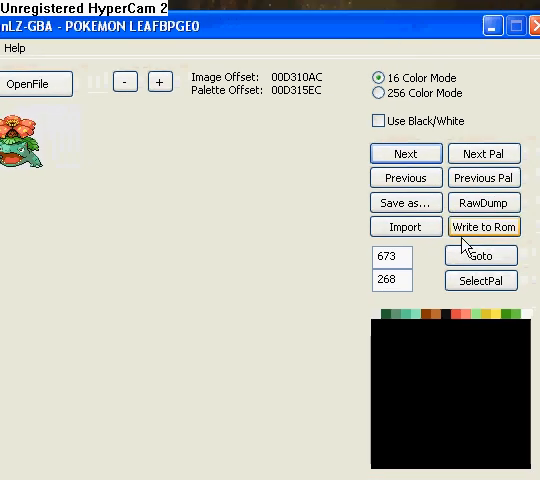
Step: Save the Venusaur sprite as 'Venesaur' in the EliteMap folder
click(405, 202)
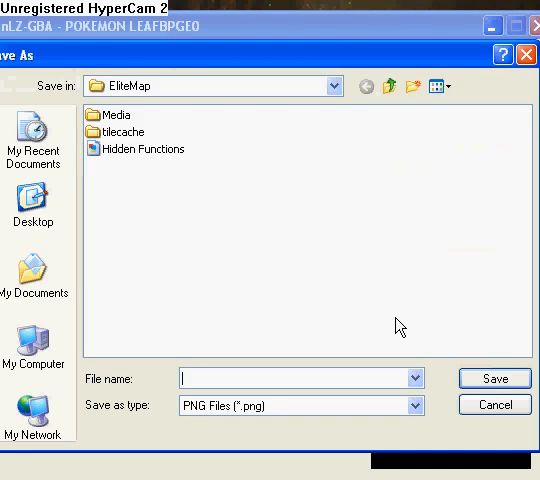
mouse_move(369, 374)
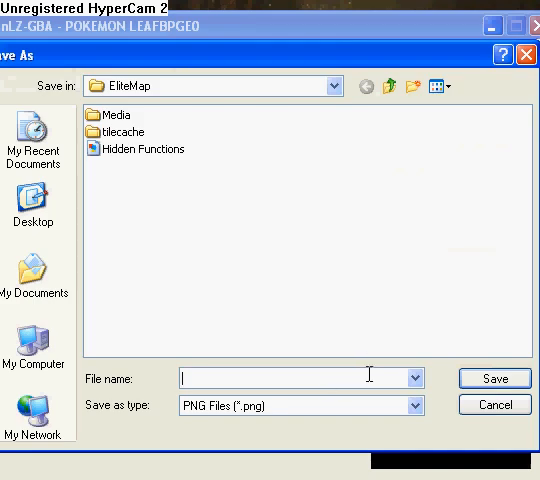
text(Venesaur)
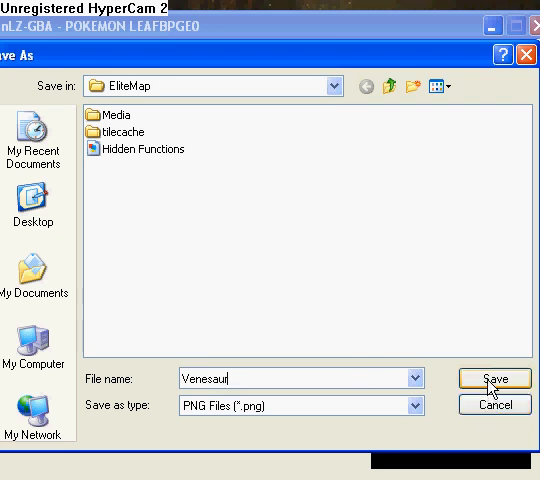
click(492, 378)
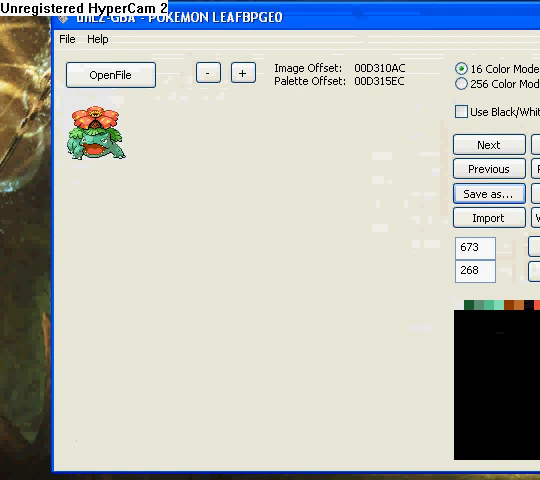
mouse_move(263, 121)
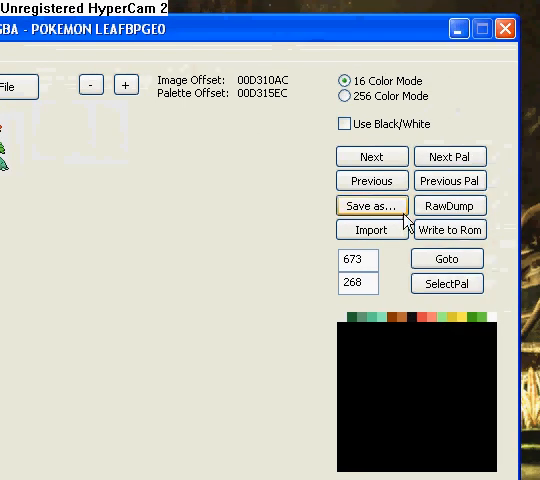
Step: Save the Venusaur sprite again as 'Venasaur' on the Desktop
click(371, 205)
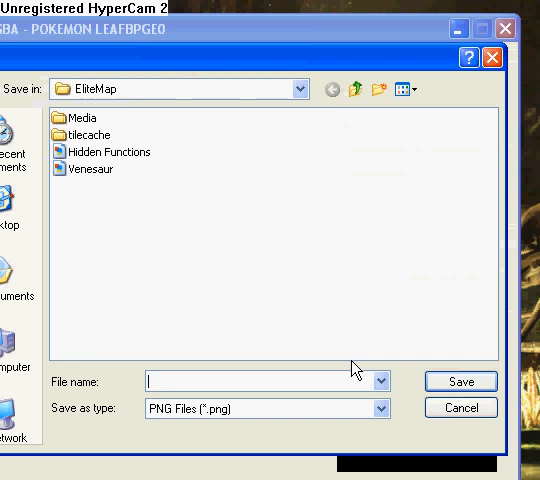
click(301, 89)
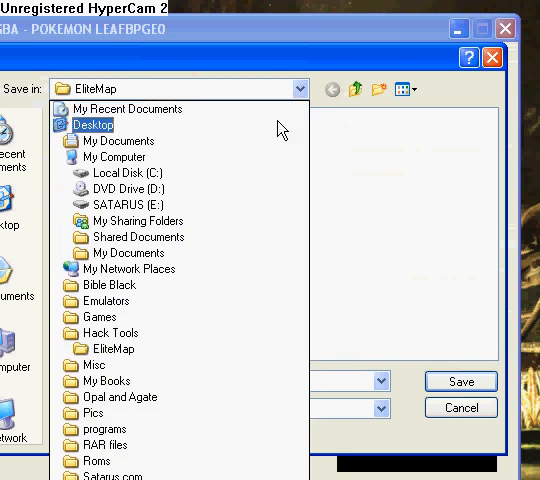
click(93, 124)
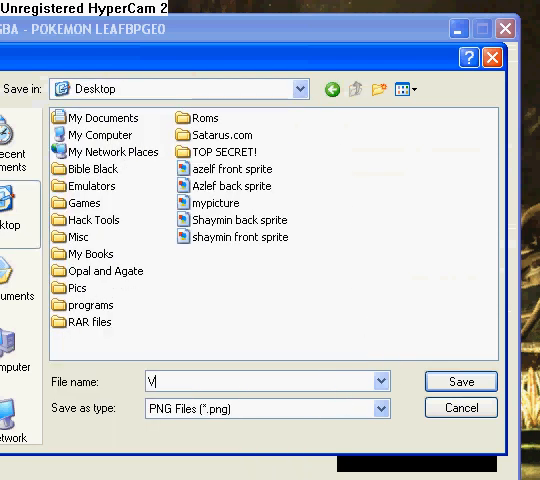
text(enasaur)
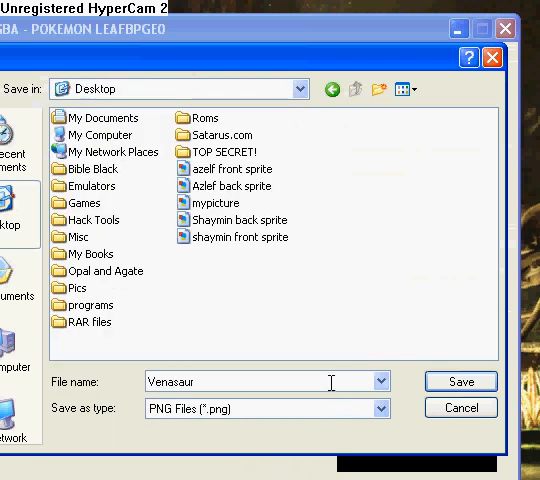
click(459, 381)
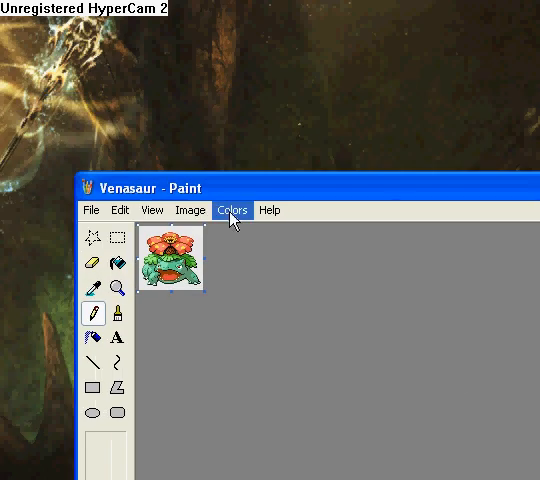
Step: Zoom the Venasaur image in Paint to Large Size, then minimize its window
click(153, 210)
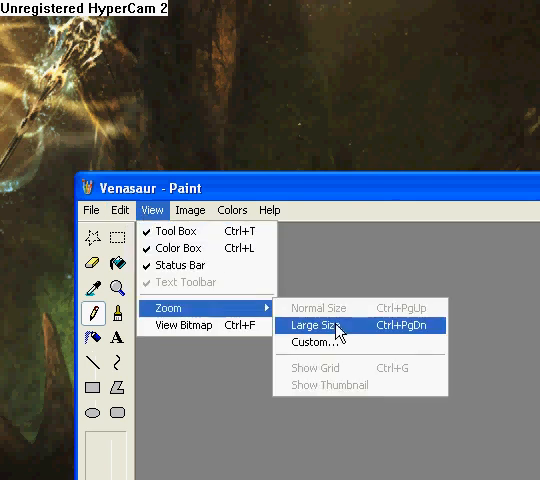
click(315, 326)
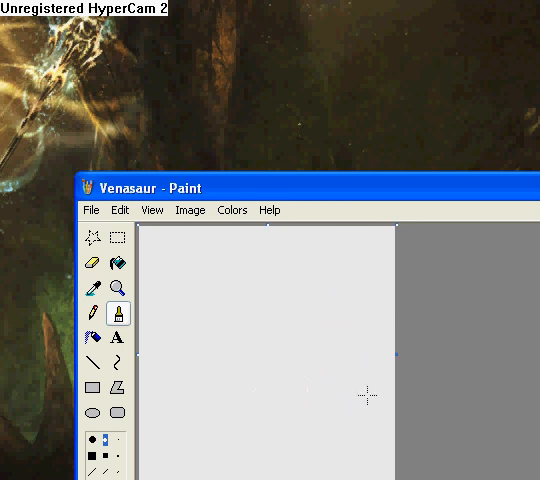
mouse_move(335, 248)
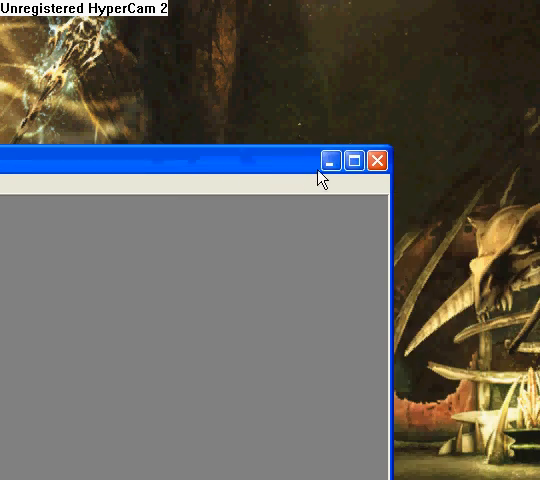
click(375, 160)
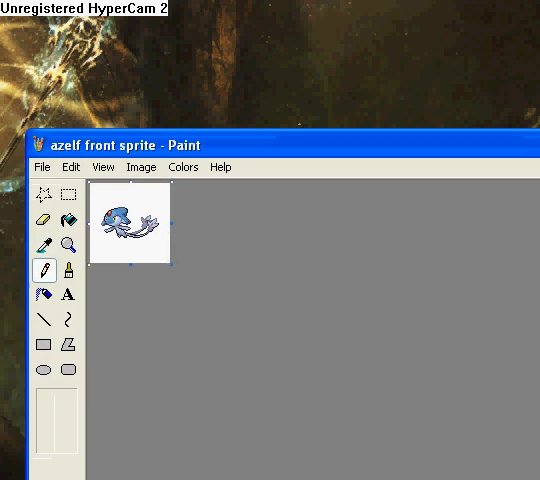
Step: Zoom and select the Azelf front sprite, copy it into Venasaur, and save the image
click(103, 167)
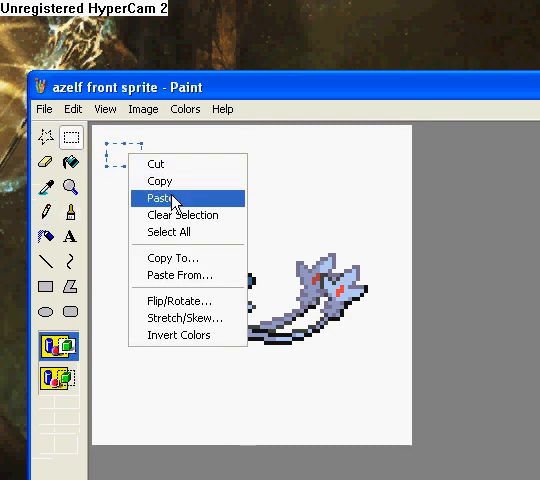
click(158, 197)
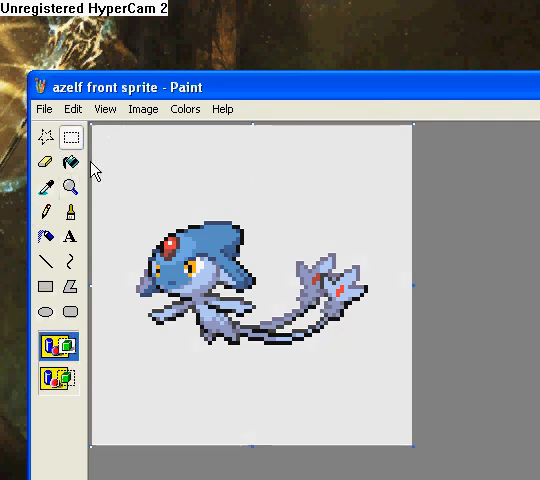
drag(128, 228, 297, 363)
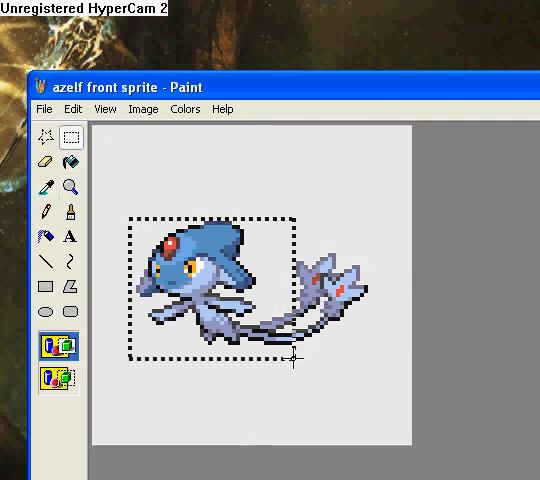
right_click(300, 350)
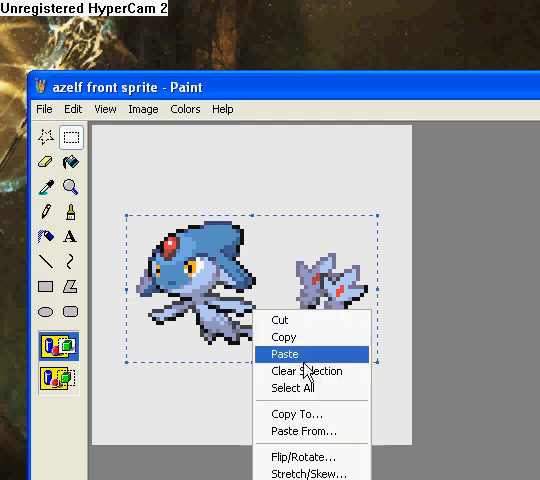
click(283, 354)
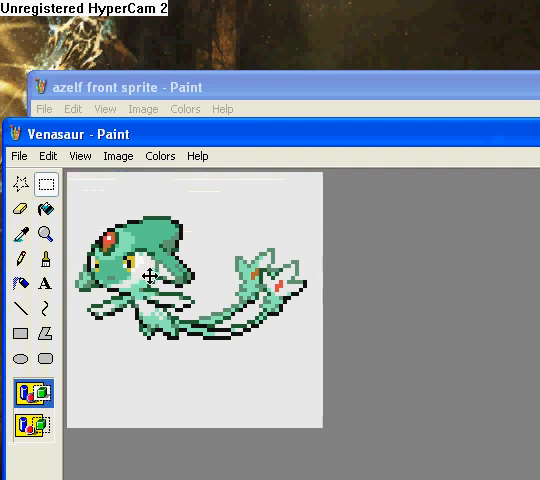
click(18, 156)
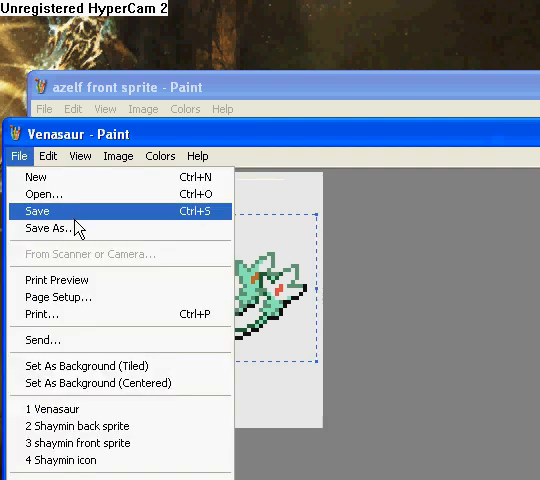
click(38, 211)
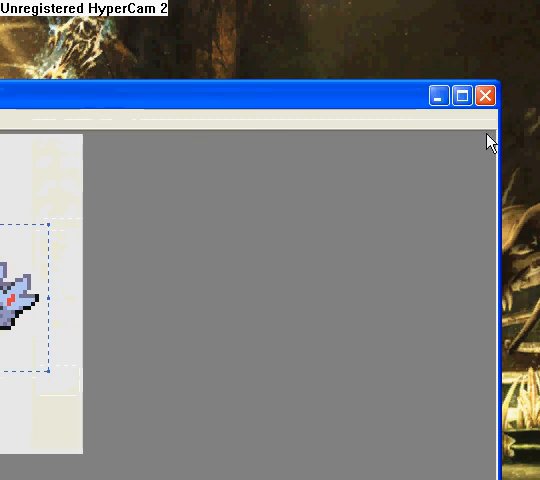
Step: Close Paint and import the Venesaur PNG from EliteMap into unLZ-GBA
click(486, 96)
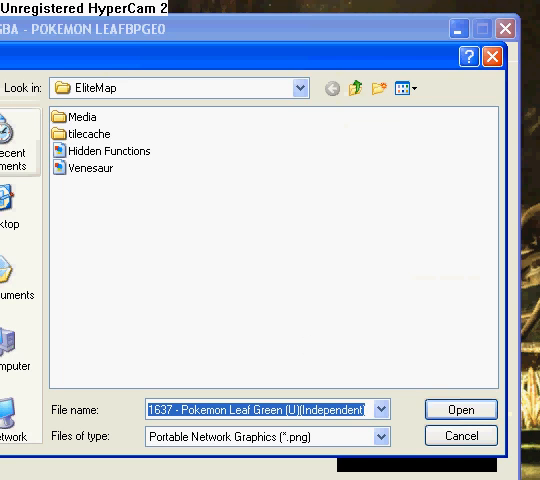
click(297, 88)
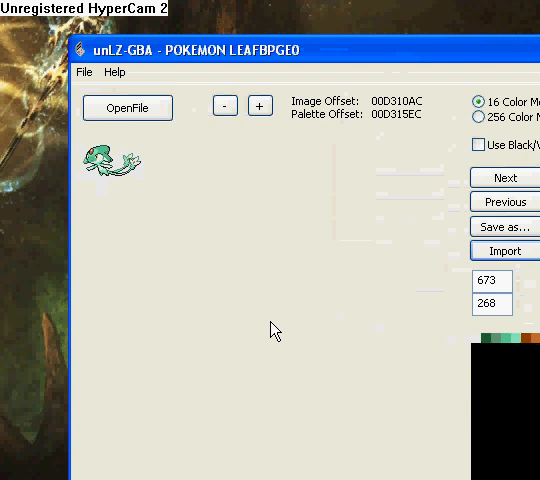
mouse_move(337, 272)
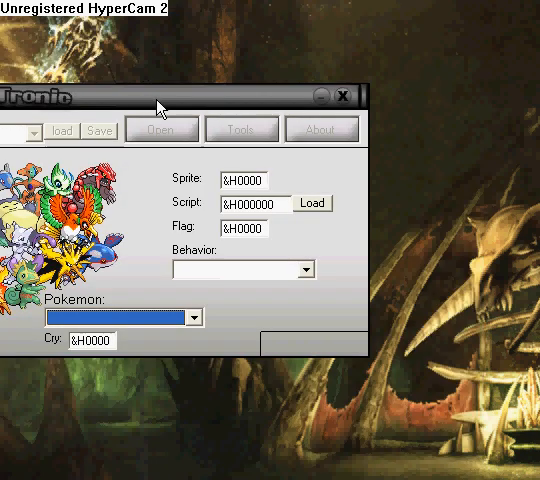
Step: Bring up PokeTronic's Open dialog for a Pokémon Advance ROM
click(161, 129)
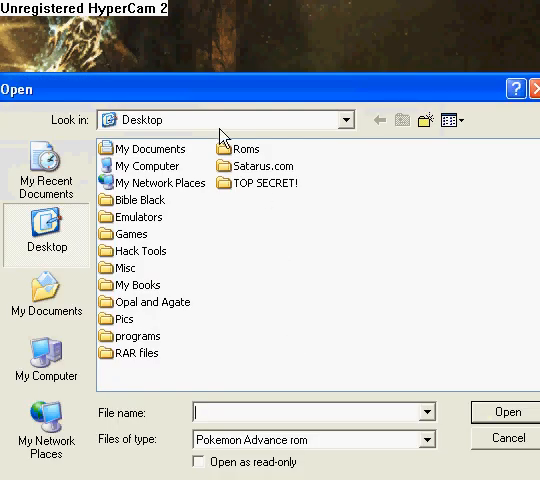
mouse_move(158, 285)
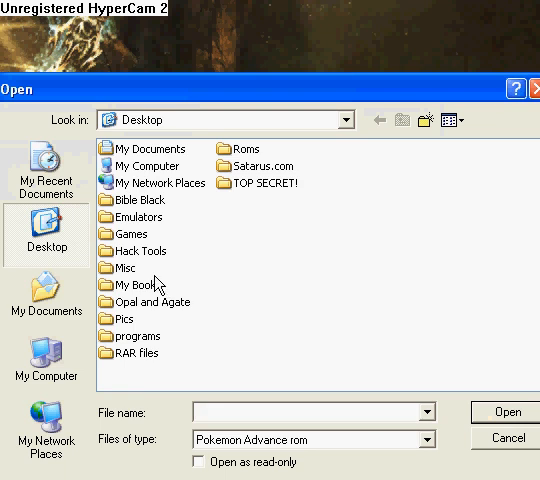
mouse_move(205, 207)
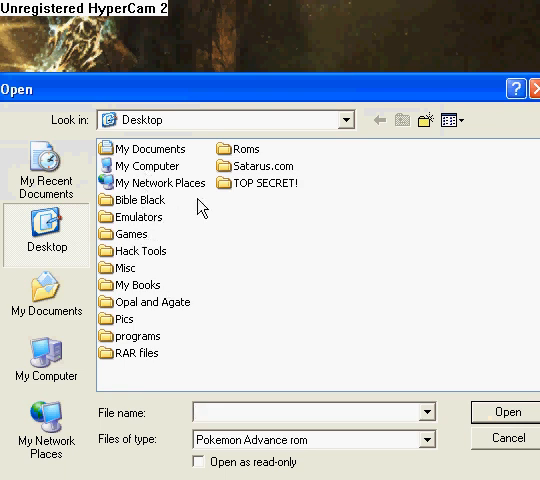
mouse_move(150, 260)
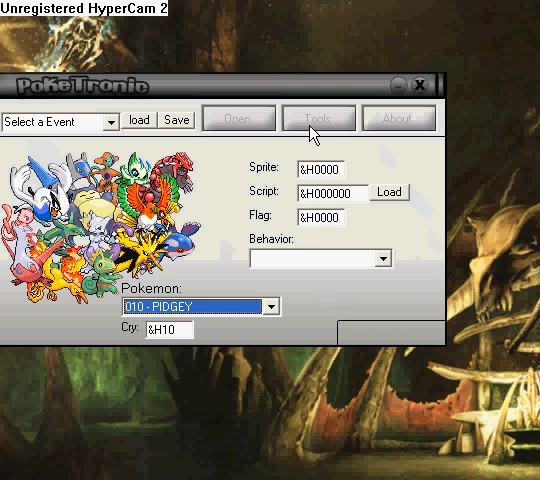
Step: Rename Pokémon &H10 to STARLY via Edit Pokemon Name and check the Pokemon list
click(318, 118)
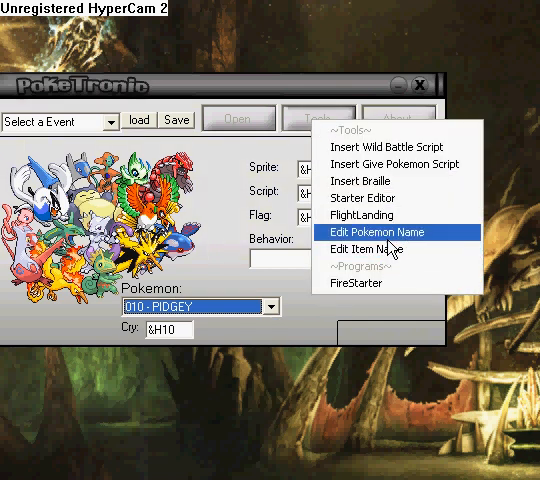
mouse_move(375, 181)
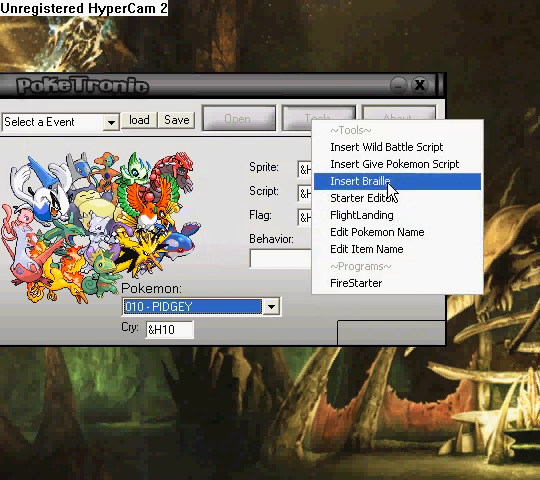
click(365, 181)
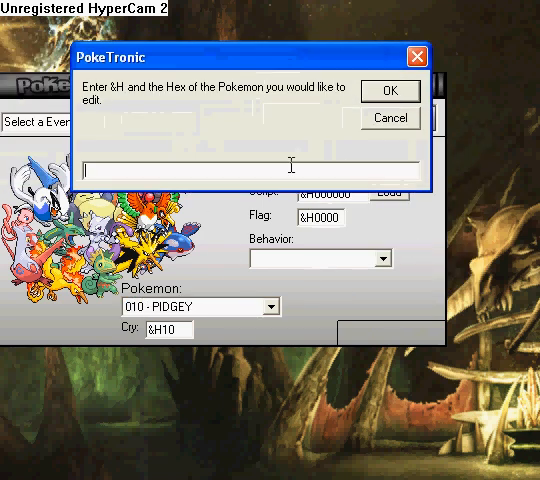
text(&H)
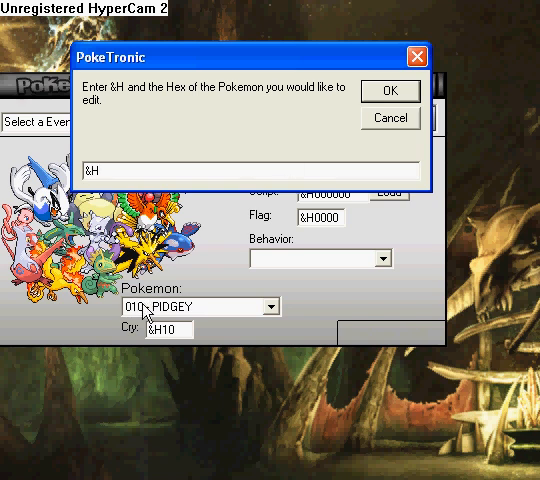
text(10)
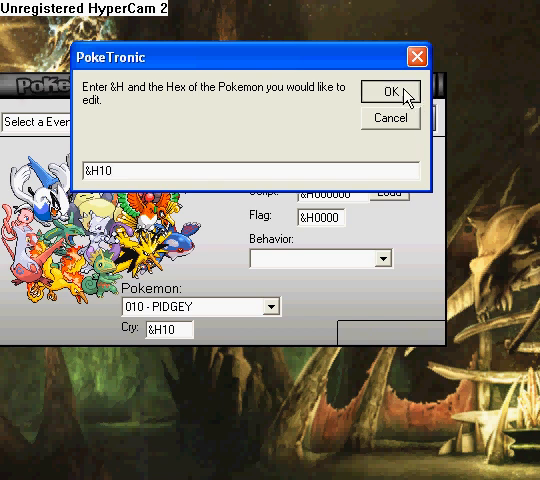
click(389, 91)
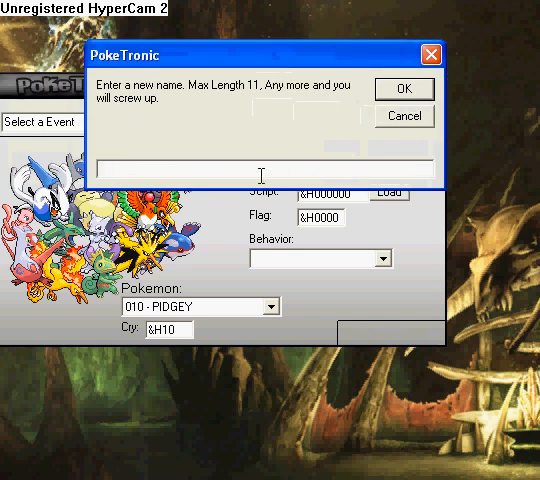
text(SAT)
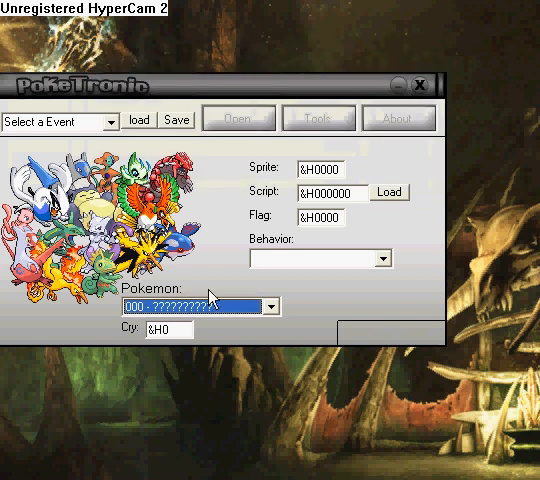
click(271, 305)
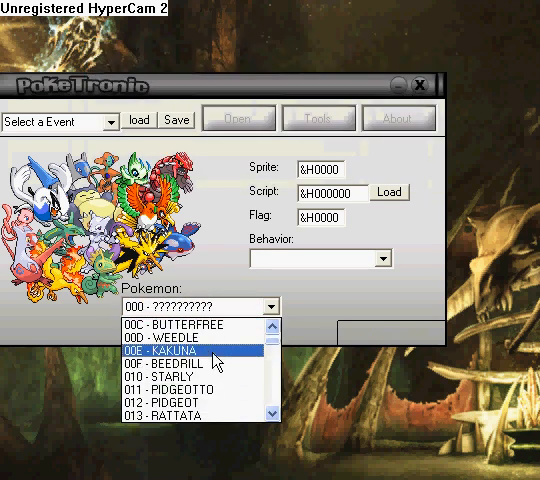